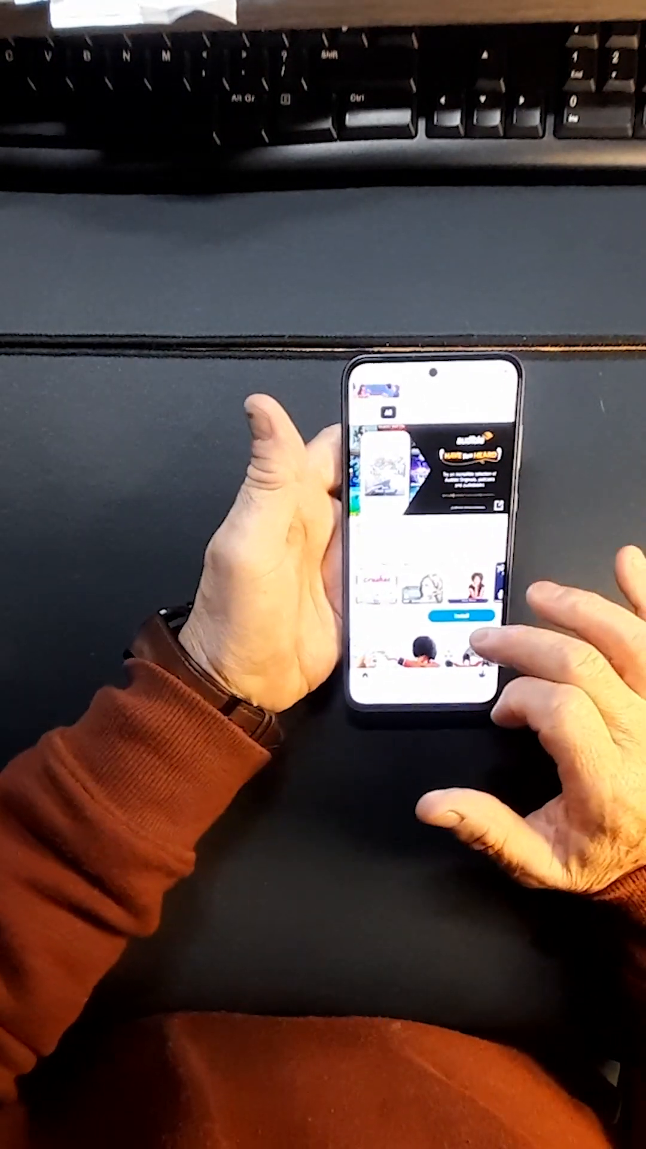
pyautogui.scroll(-3)
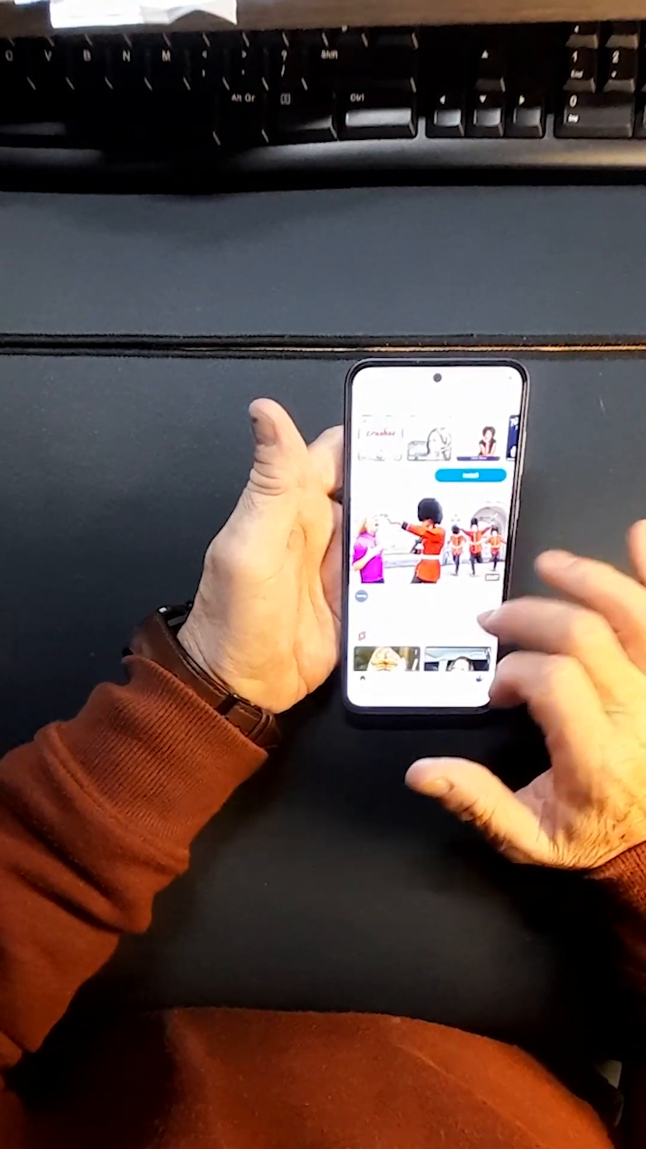